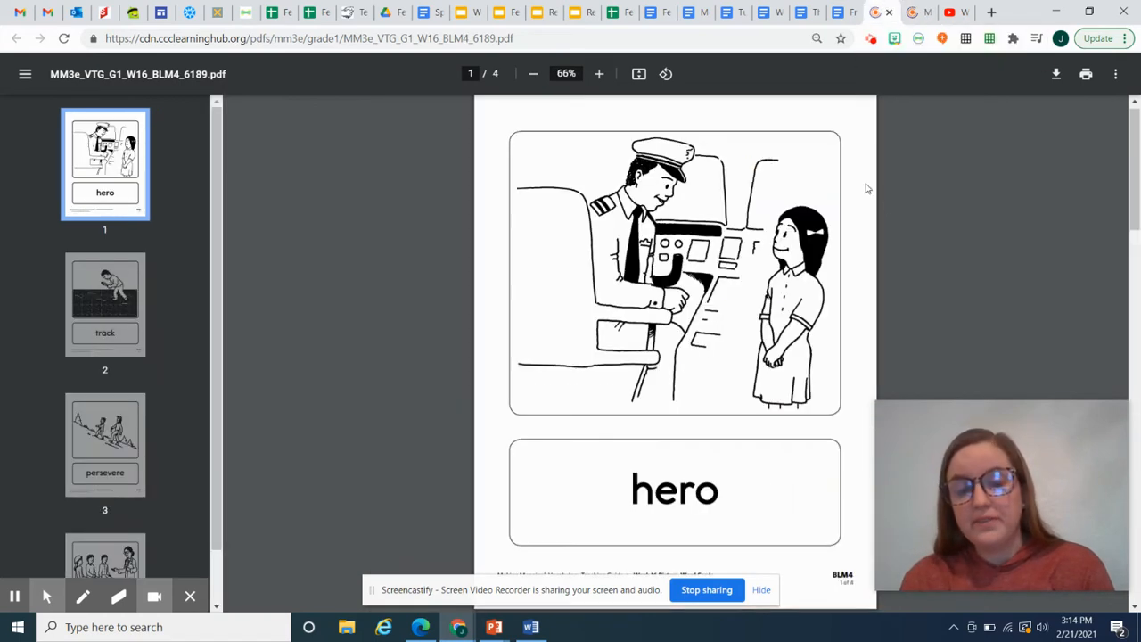
mouse_move(888, 210)
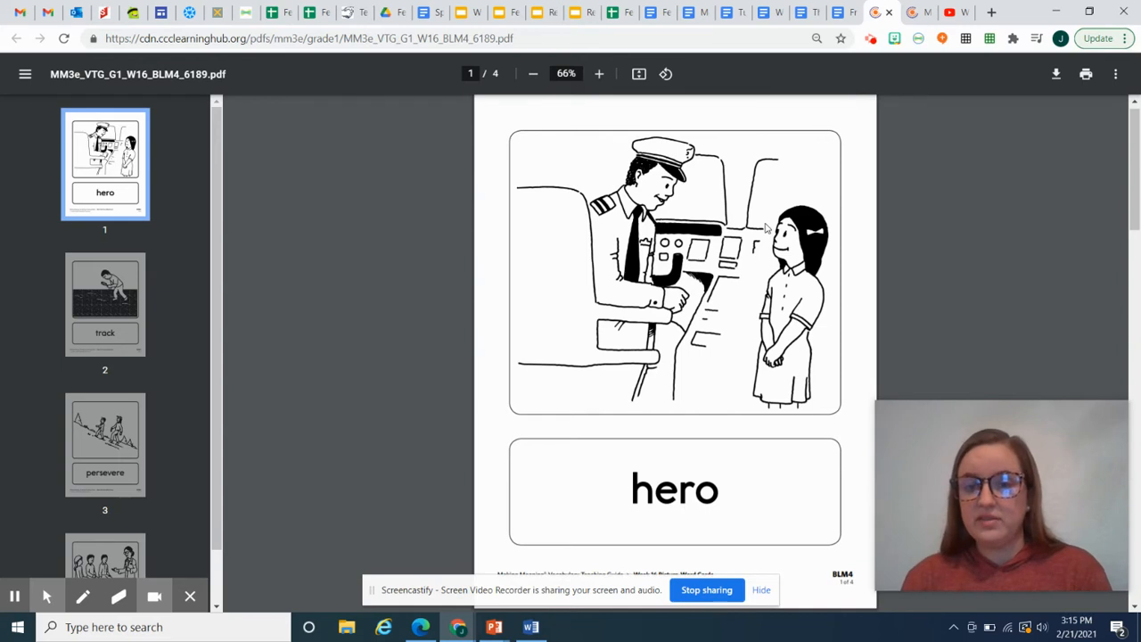
mouse_move(167, 295)
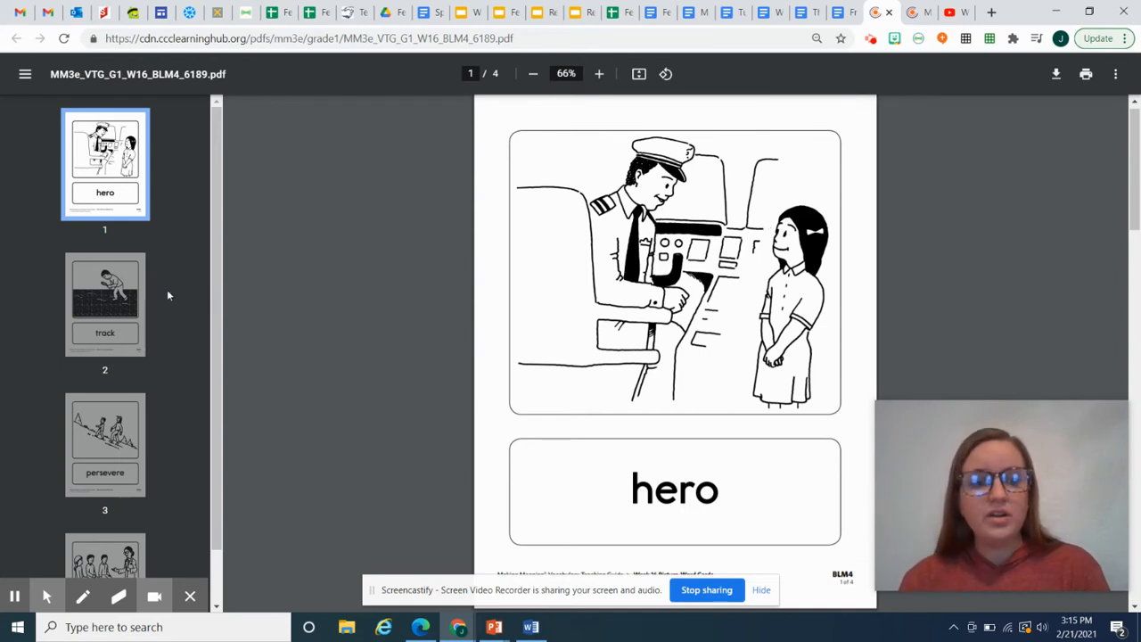
Jump to page 2 of the picture-card PDF, the 'track' card with the boy following footprints
click(105, 303)
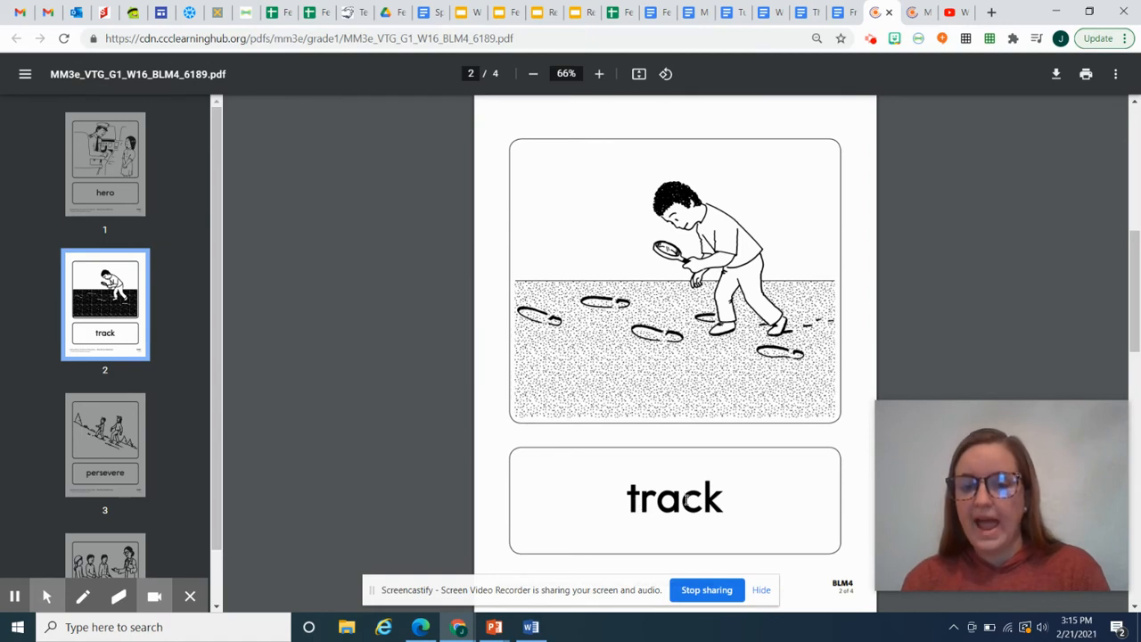
mouse_move(726, 229)
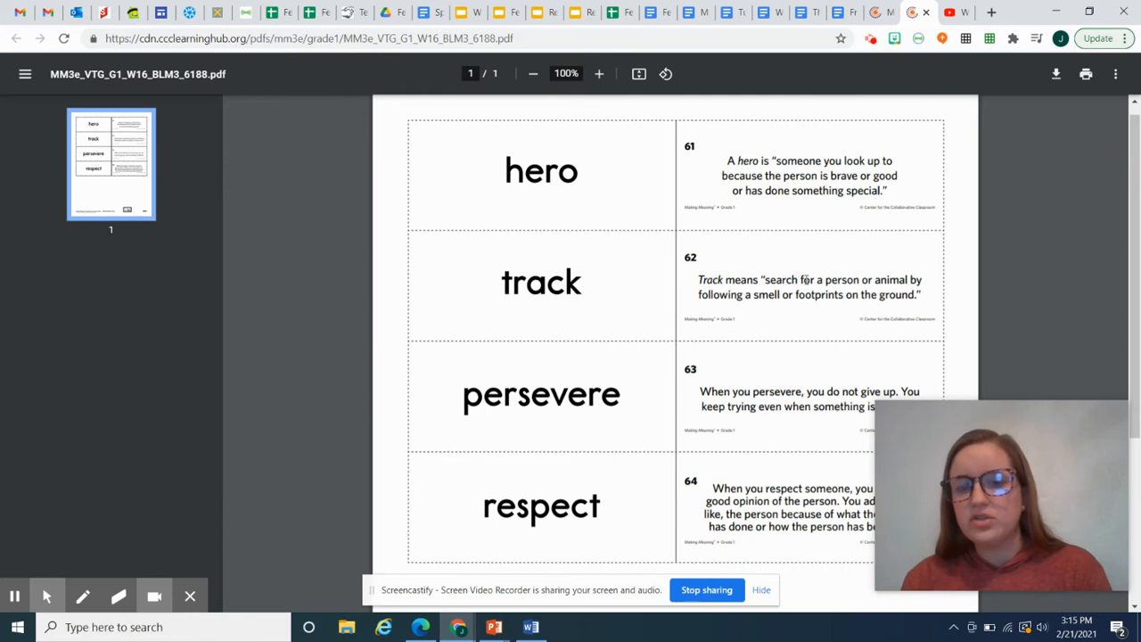
mouse_move(881, 279)
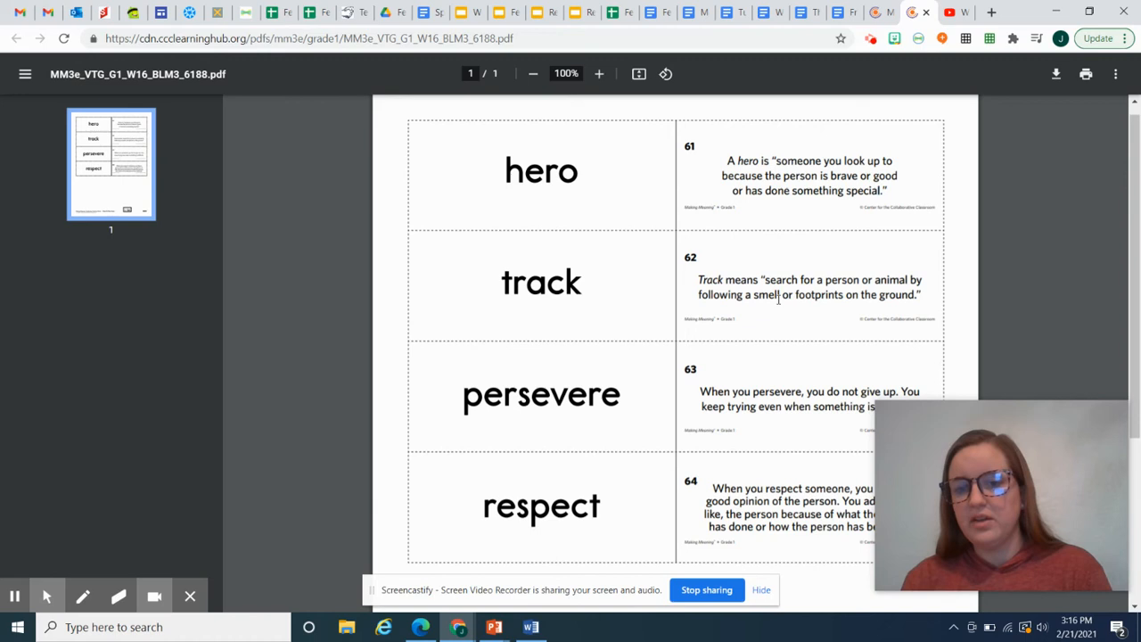
mouse_move(887, 42)
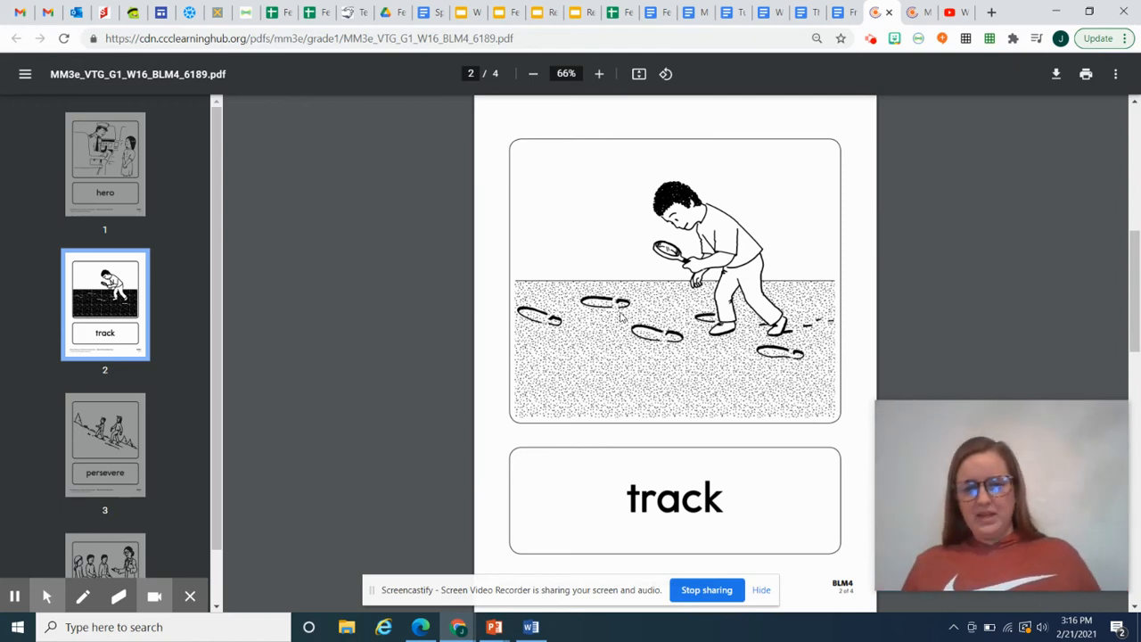
mouse_move(612, 355)
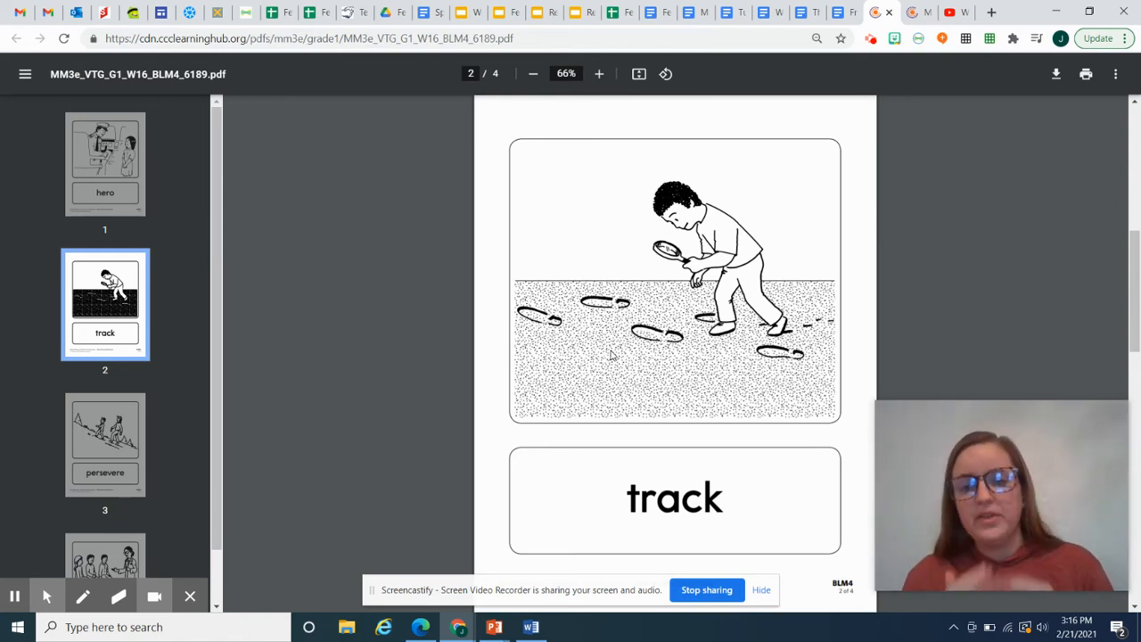
mouse_move(773, 365)
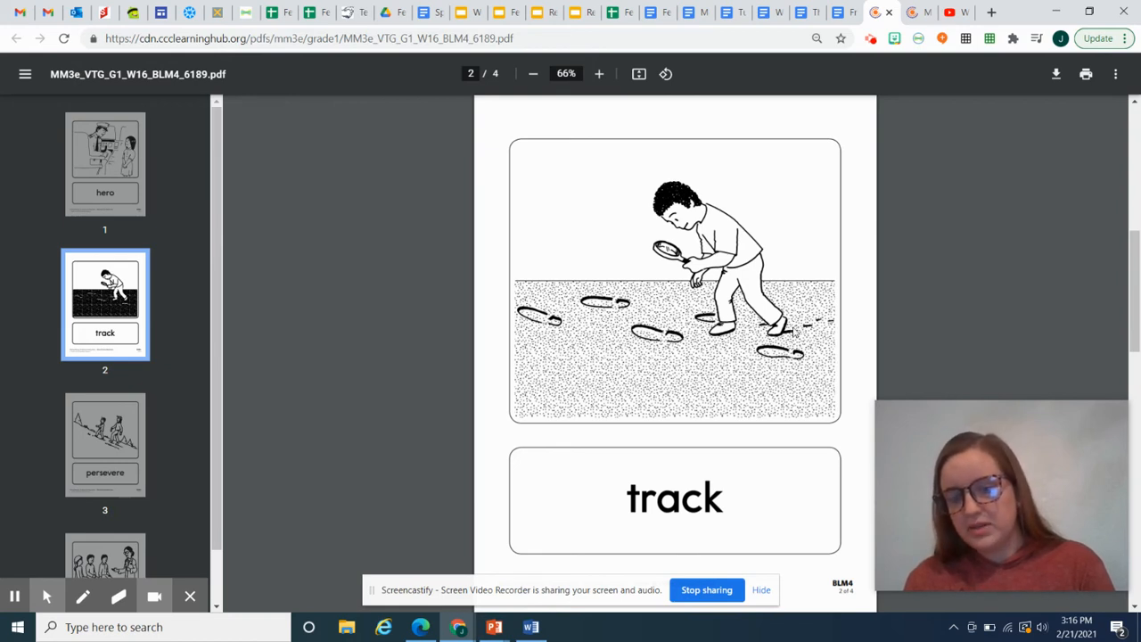
mouse_move(965, 276)
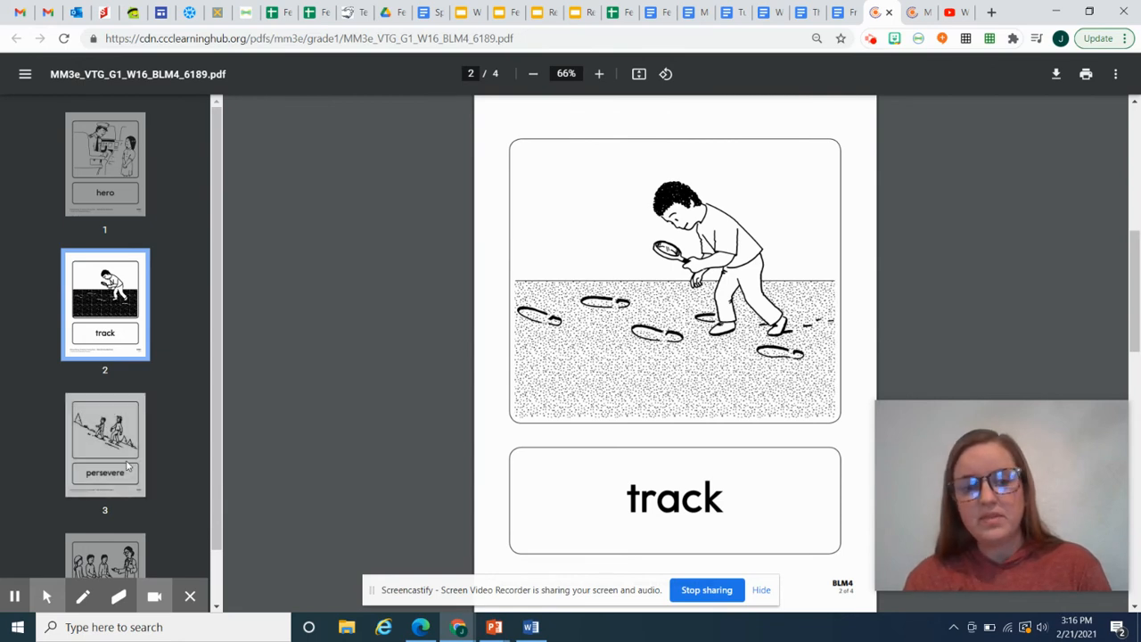
Go to page 3's 'persevere' card, revisit the 'hero' card, return, and scroll down
click(104, 444)
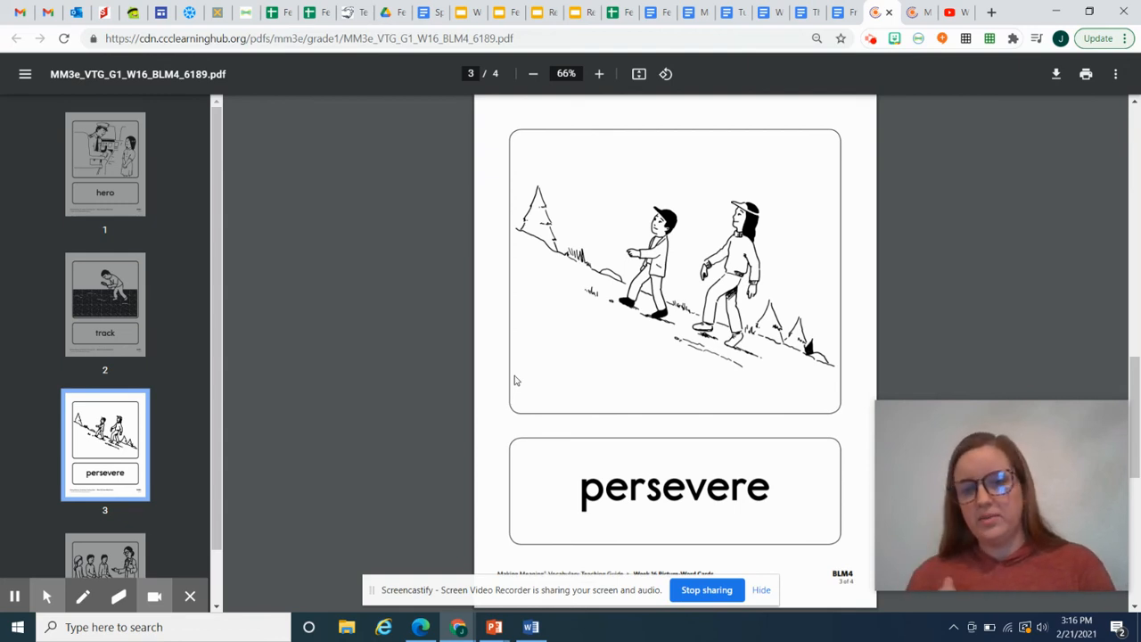
click(104, 163)
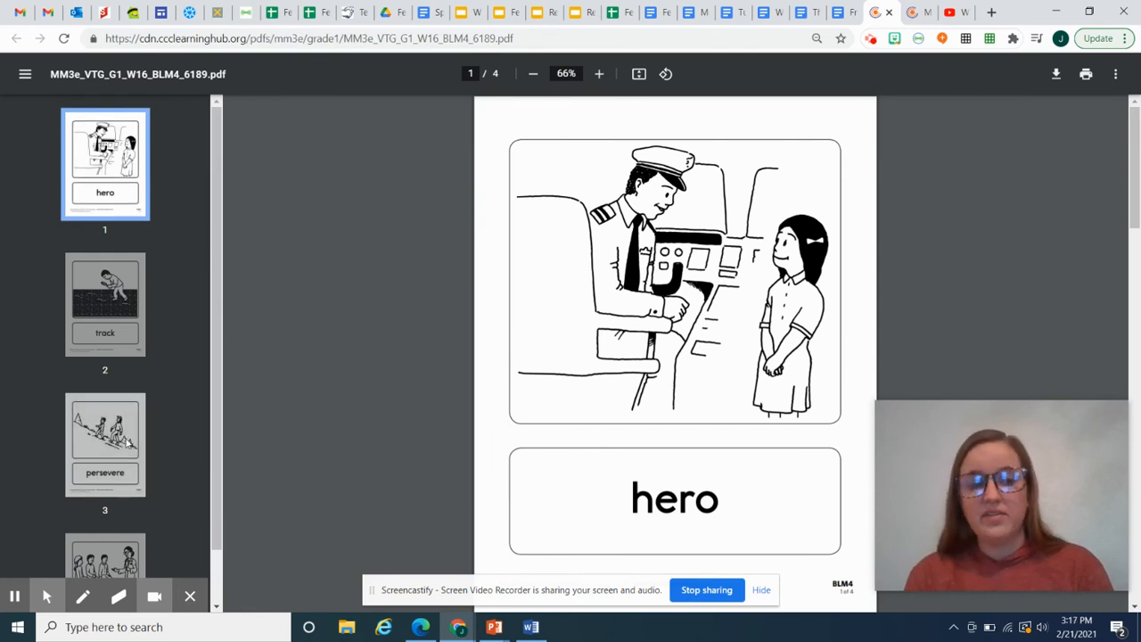
click(104, 444)
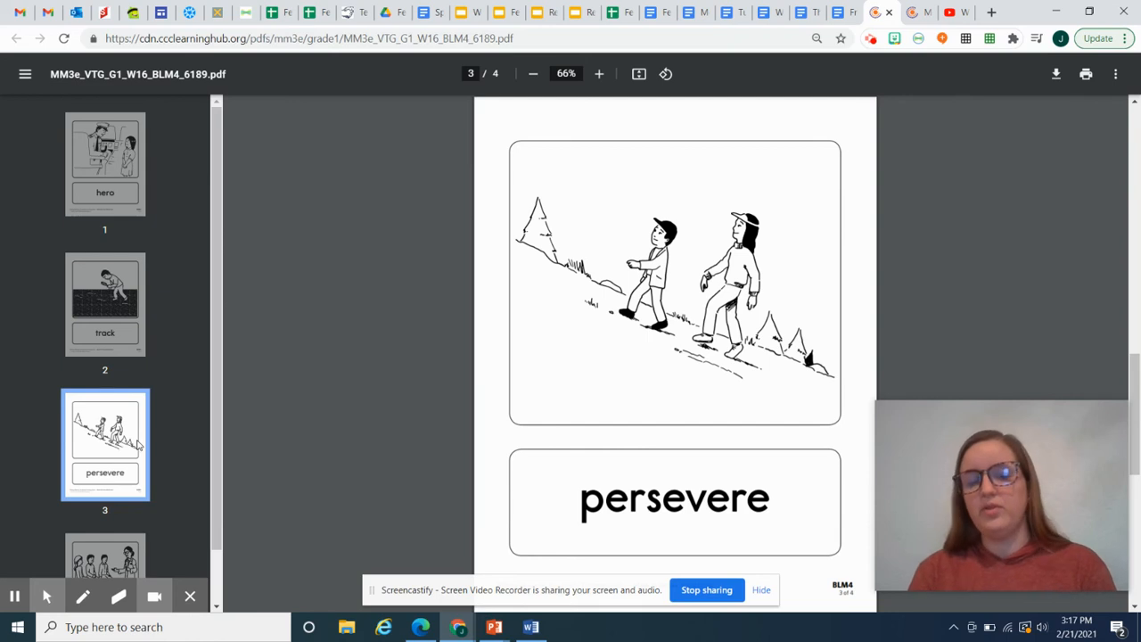
mouse_move(594, 103)
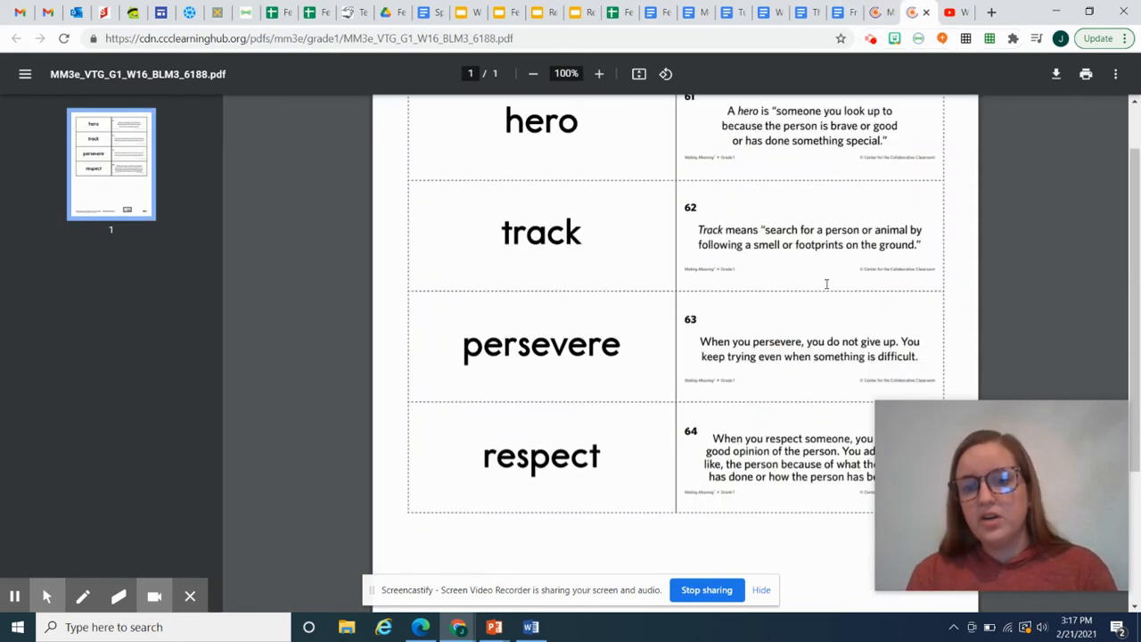
scroll(down, 3)
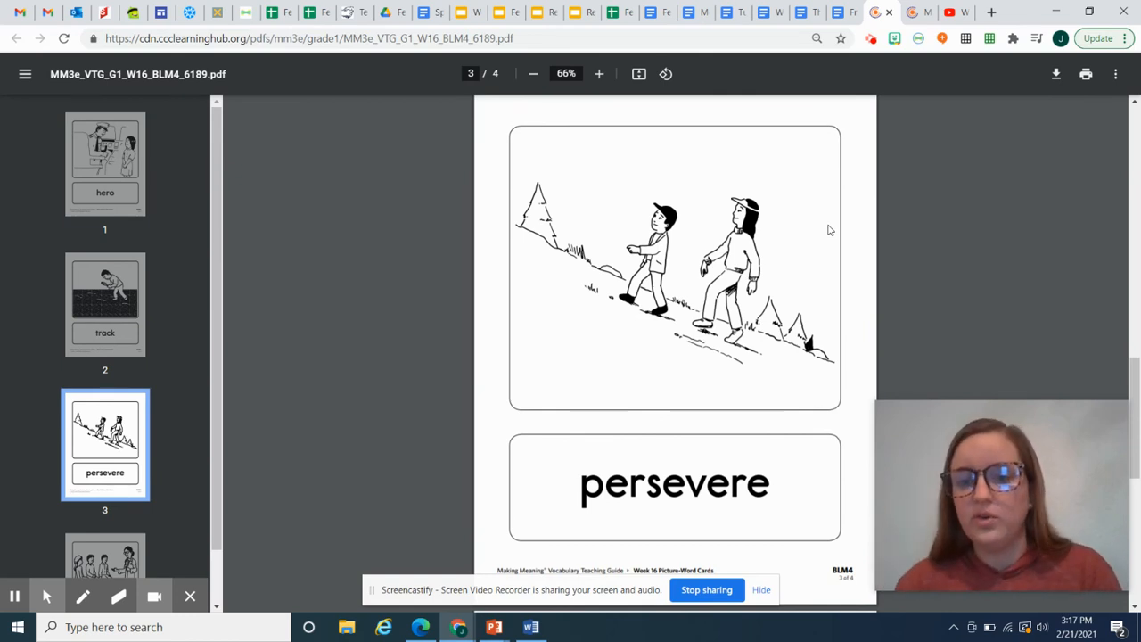
mouse_move(791, 275)
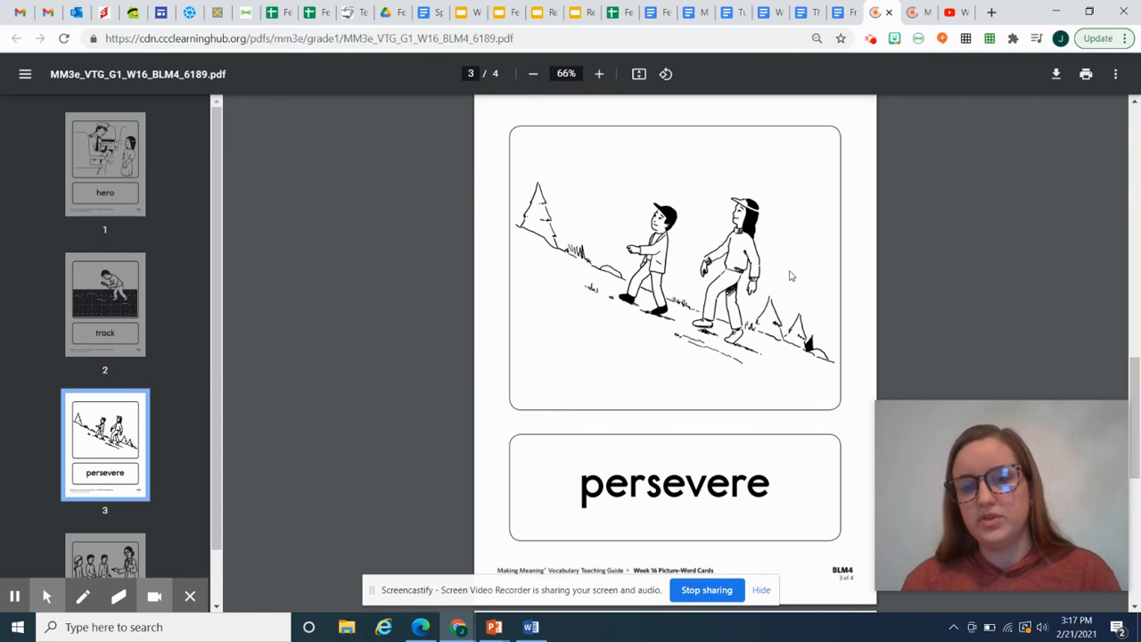
mouse_move(700, 263)
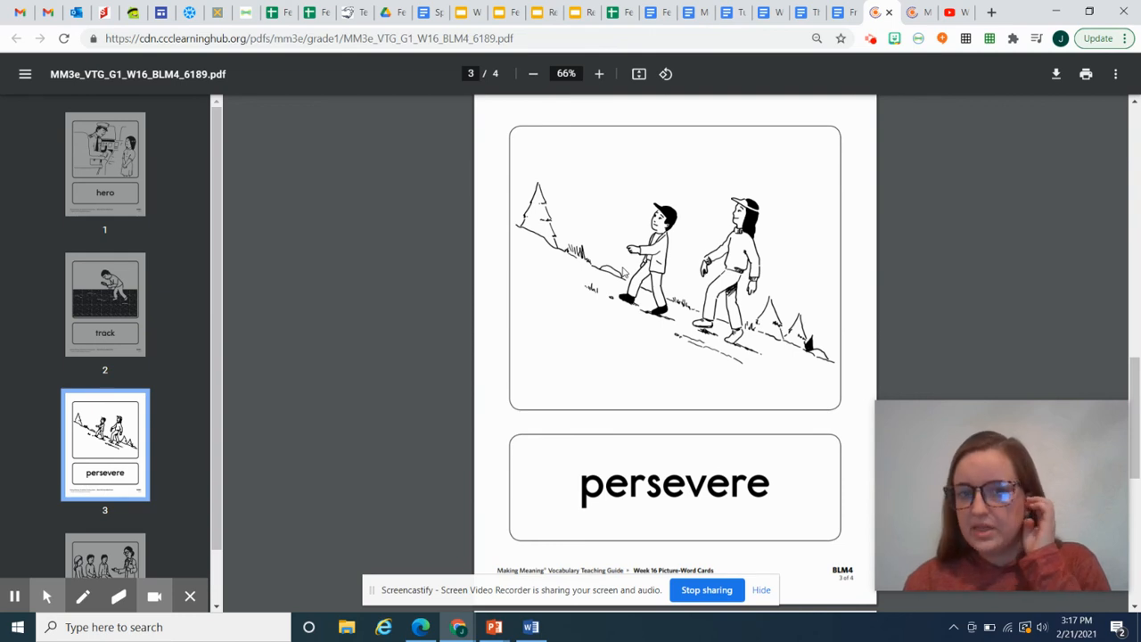
mouse_move(550, 276)
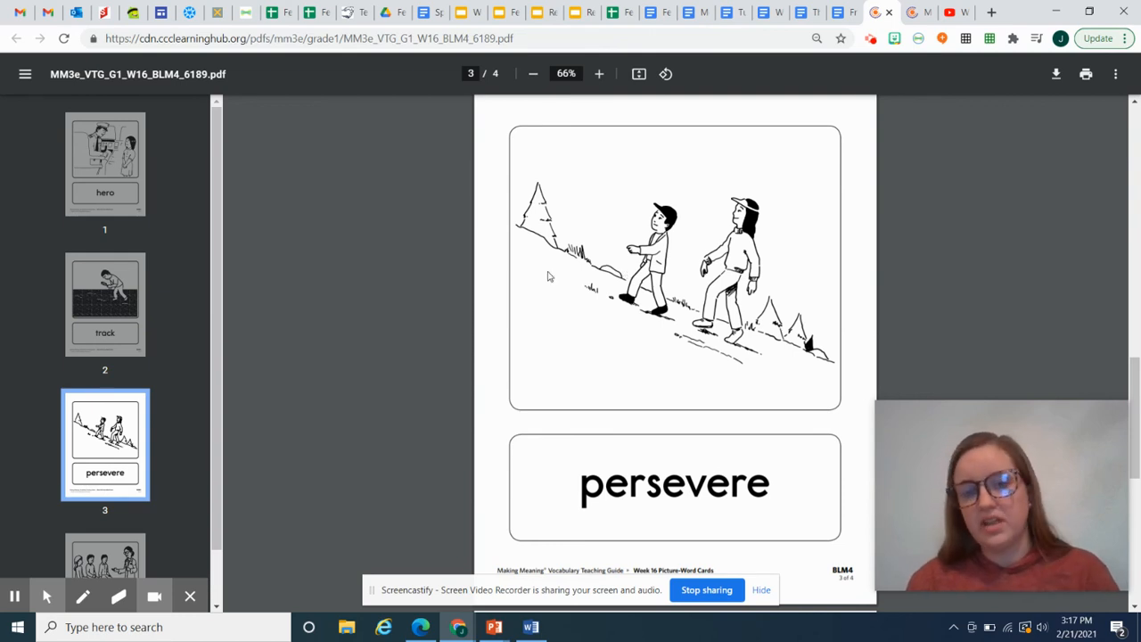
scroll(down, 3)
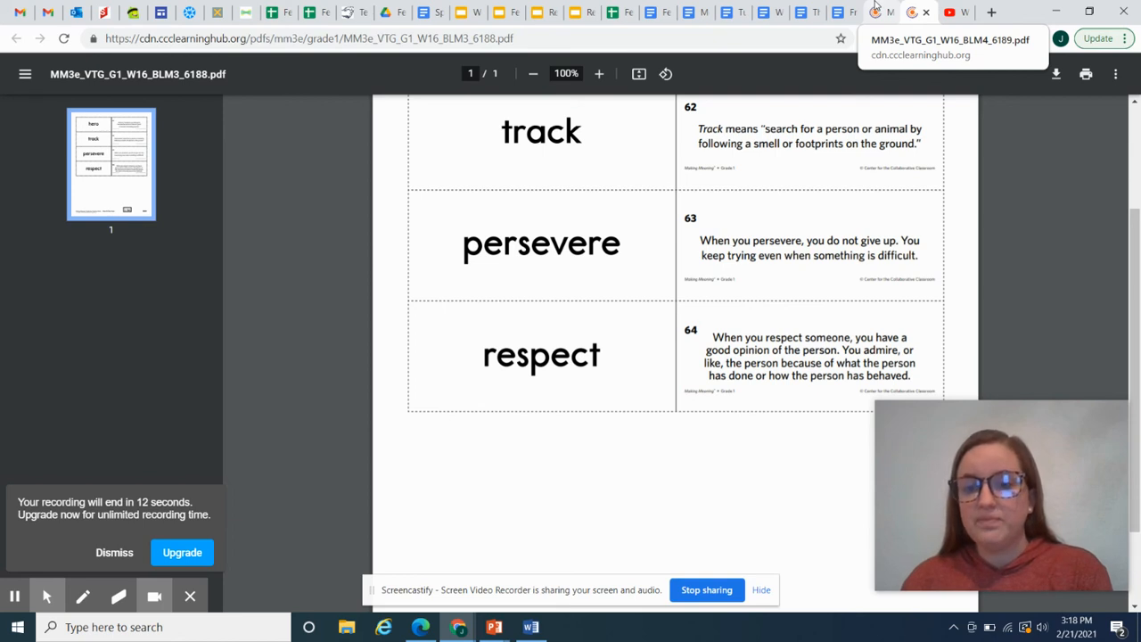
mouse_move(812, 230)
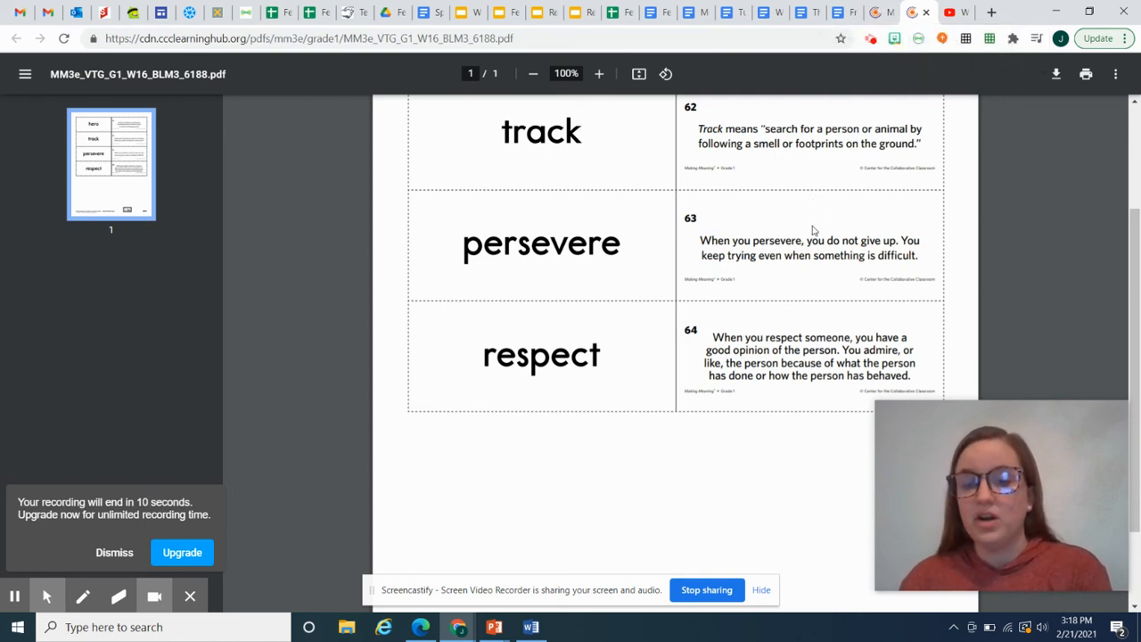